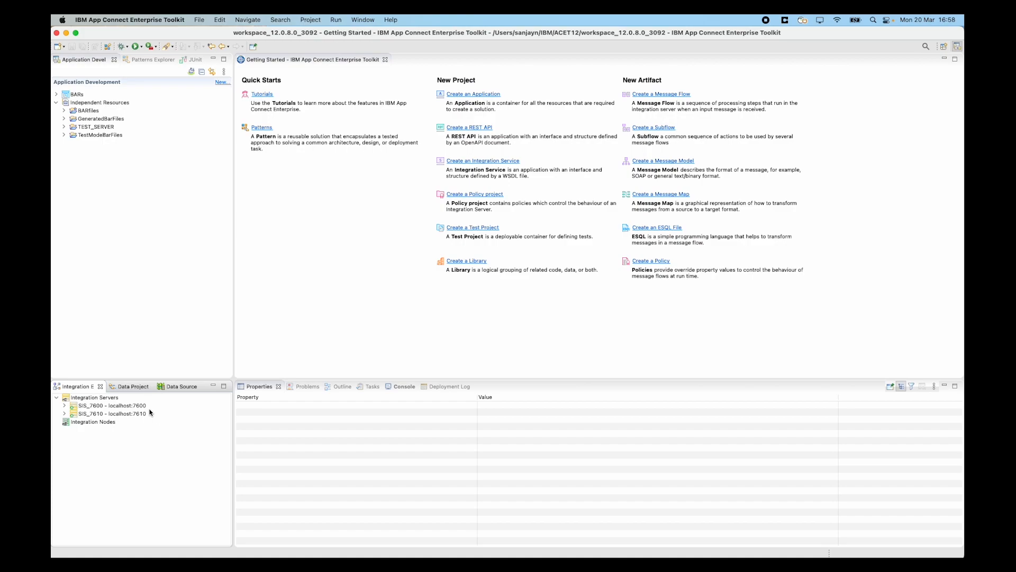
mouse_move(188, 398)
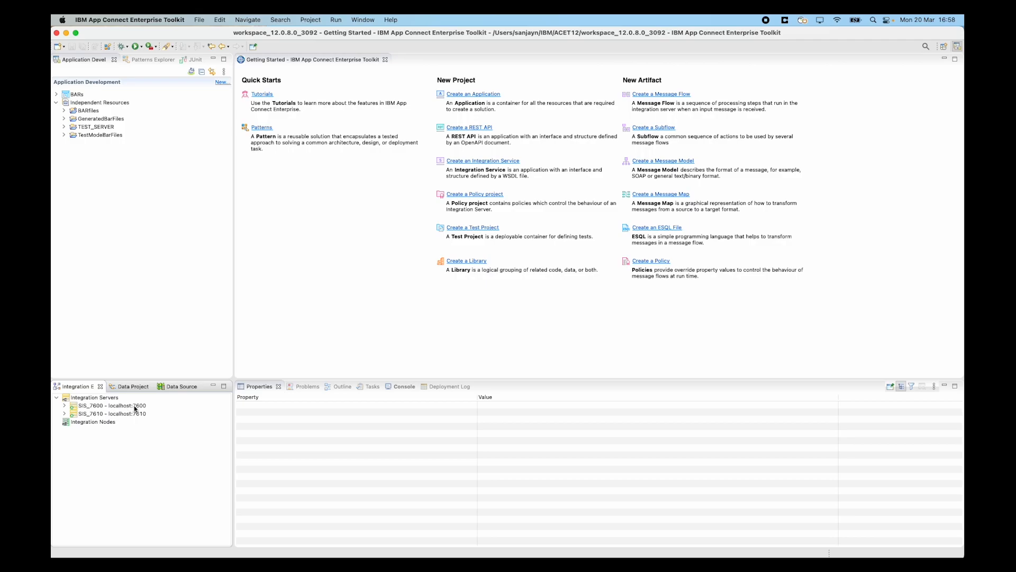
mouse_move(149, 426)
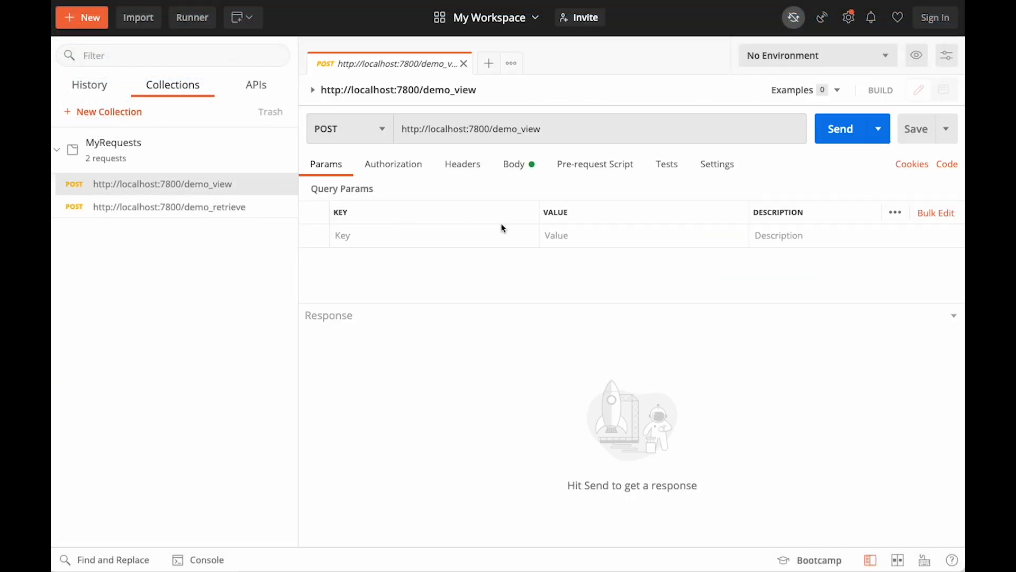
Send the demo_view POST with the {"Country" : "Germany"} body, getting 404 Not Found.
left_click(514, 163)
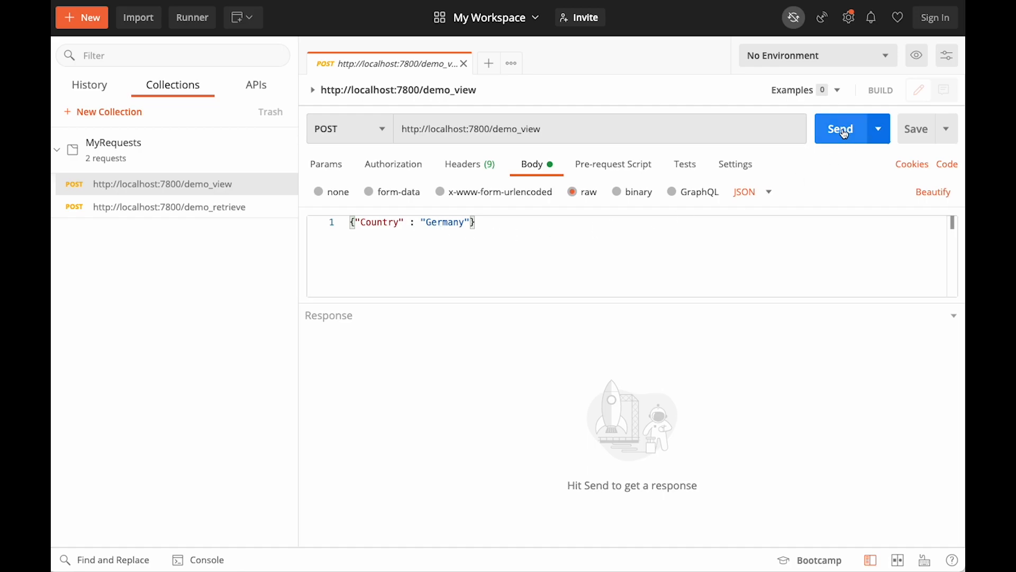
left_click(840, 128)
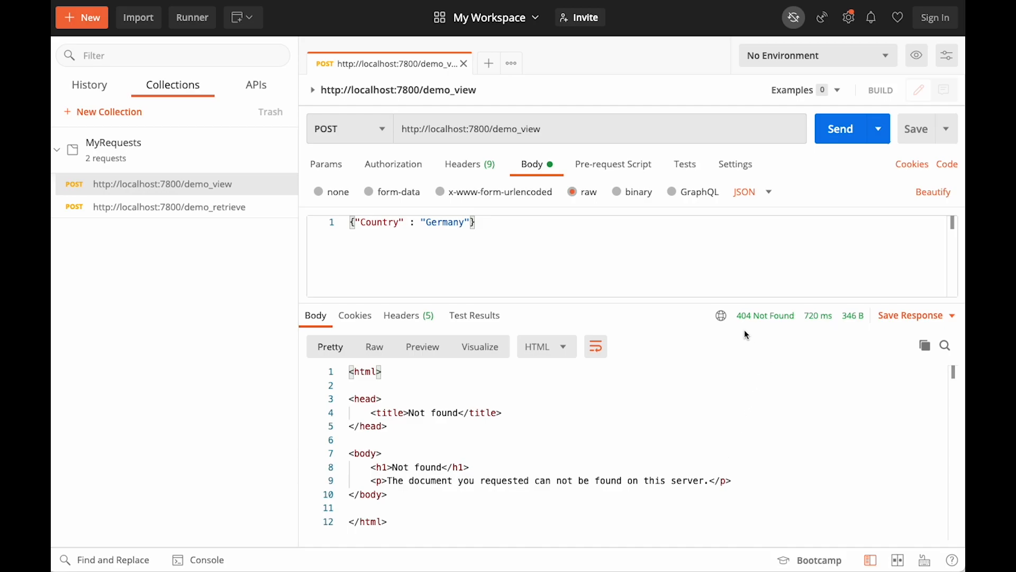
mouse_move(766, 316)
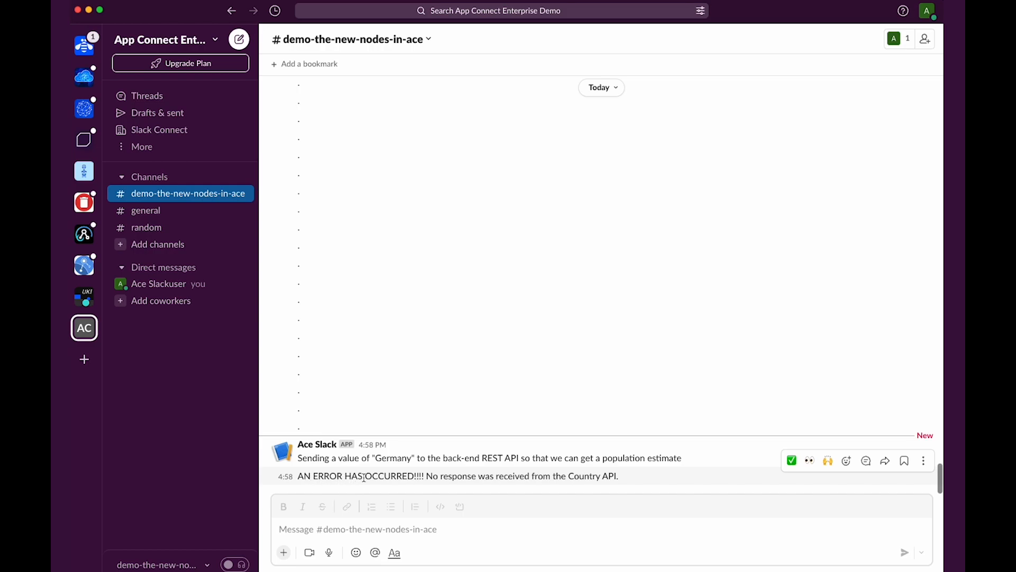
mouse_move(617, 484)
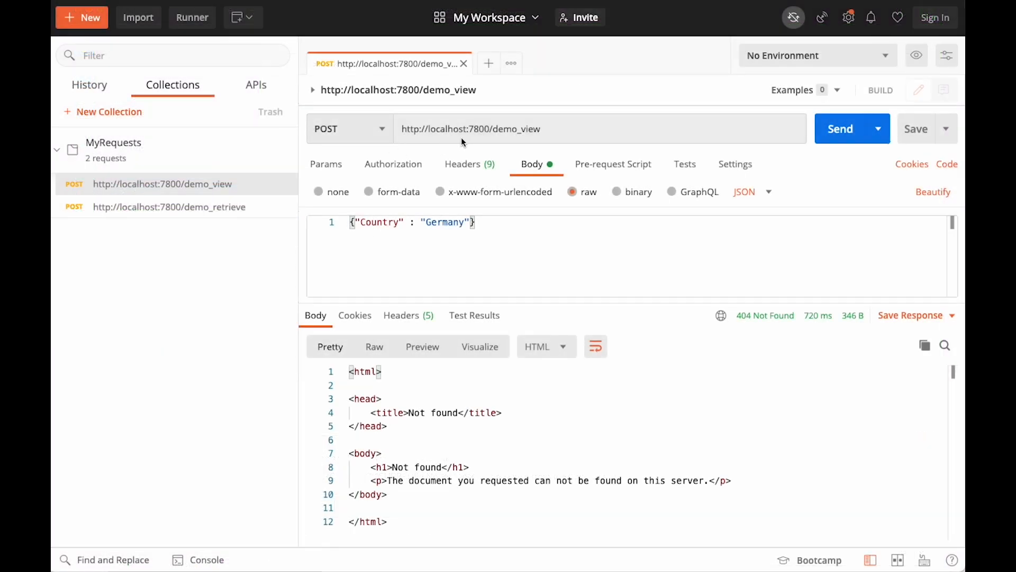
left_click(470, 128)
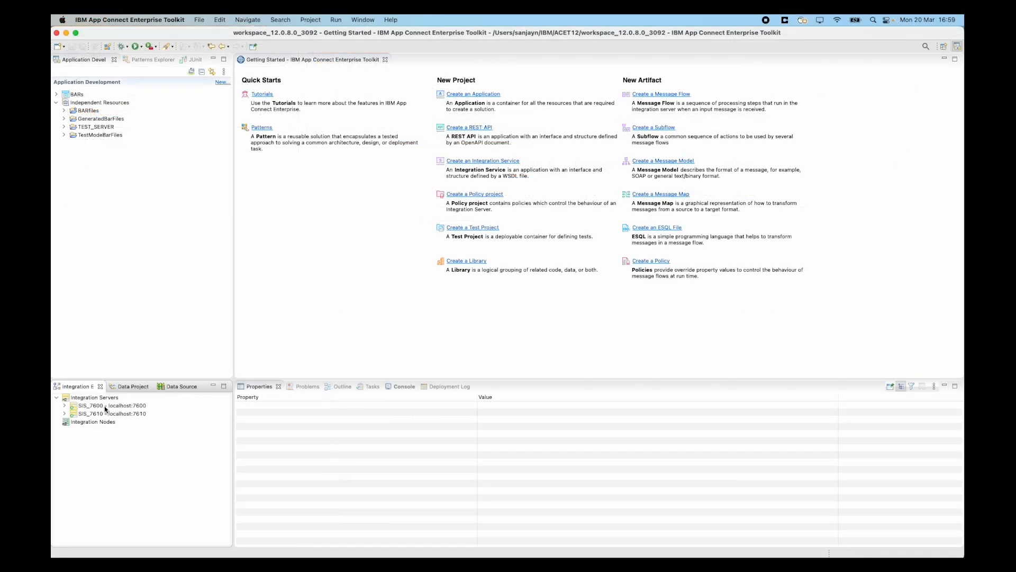
Show SIS_7600's properties down to the Transport Endpoints with /DemoApp_View/DemoFlow:HTTP Input.
left_click(113, 405)
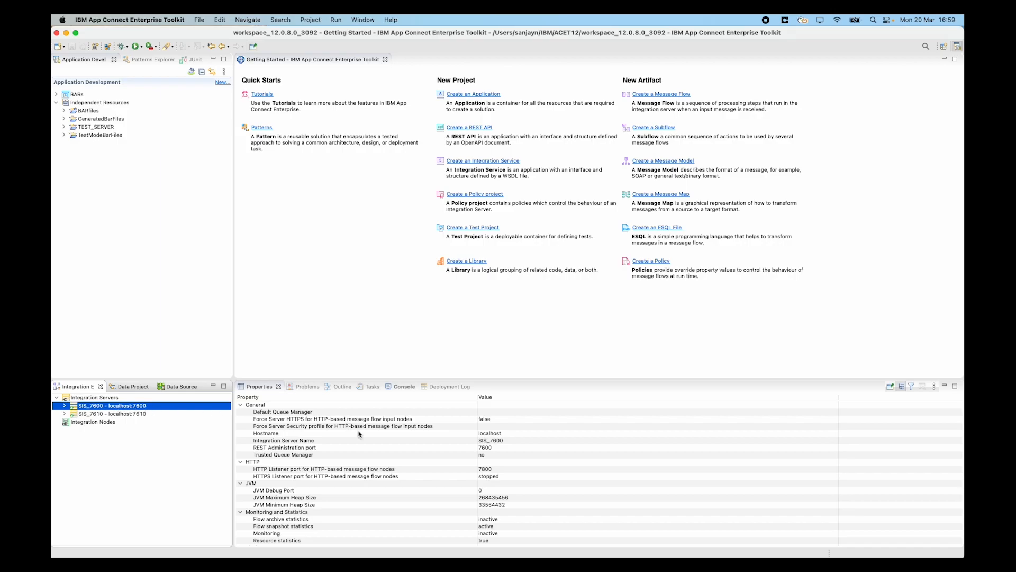
scroll("down", 3)
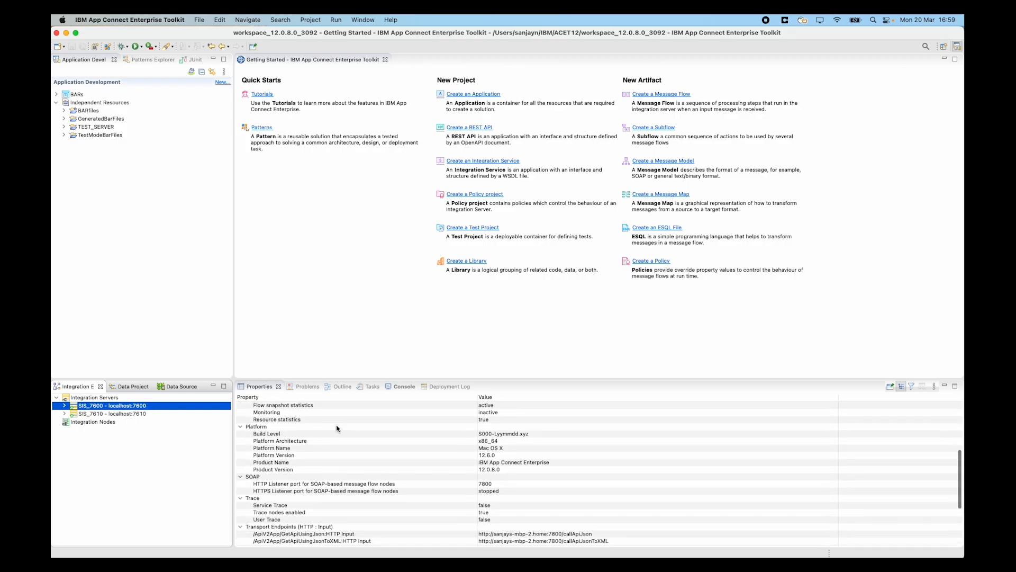
scroll("down", 3)
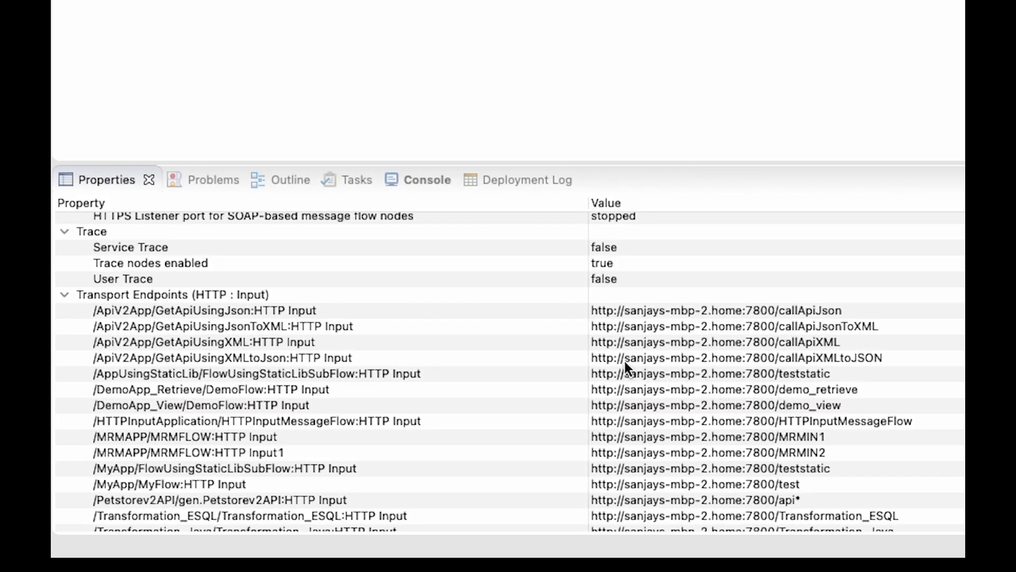
mouse_move(616, 365)
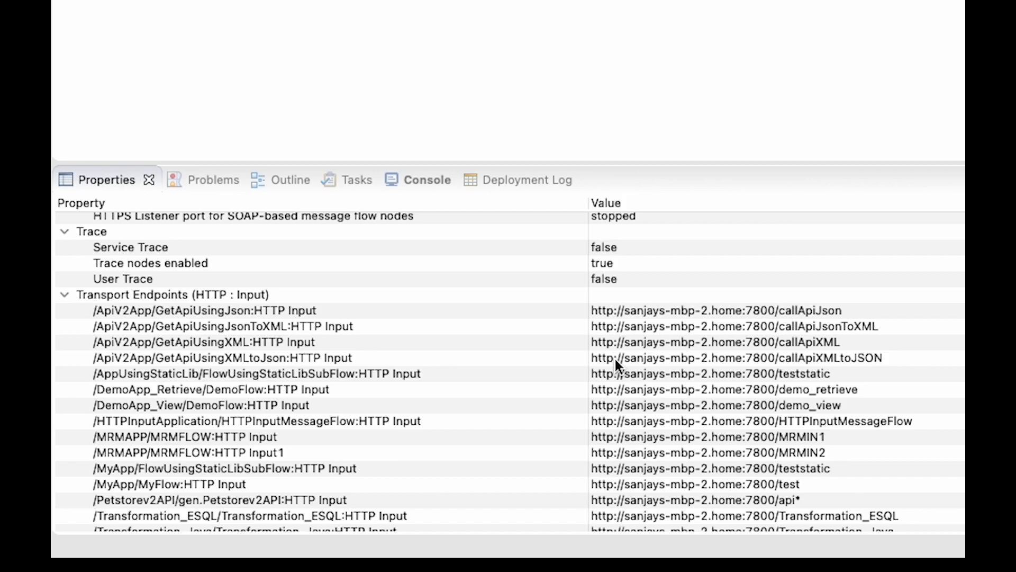
mouse_move(574, 367)
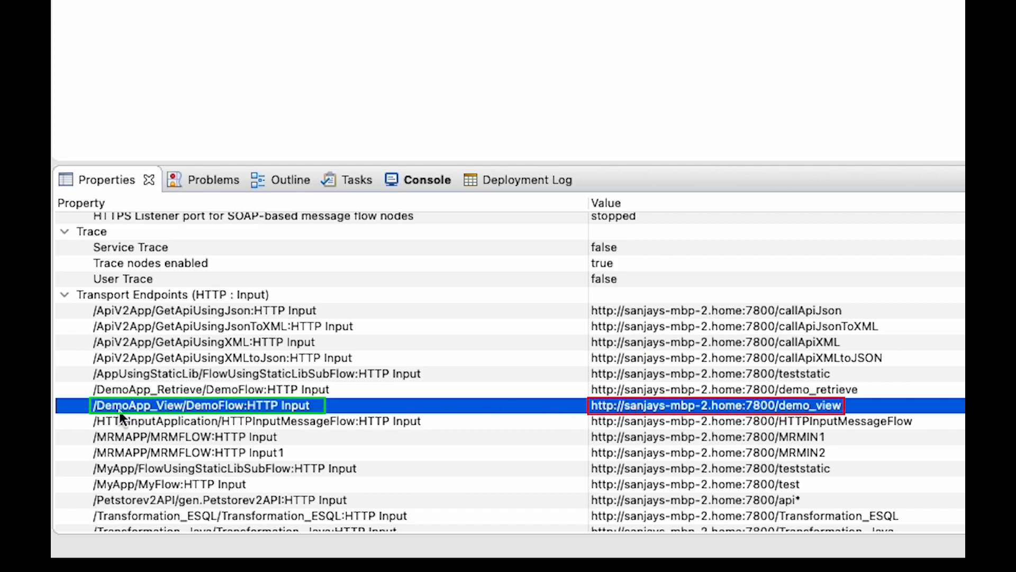
mouse_move(192, 415)
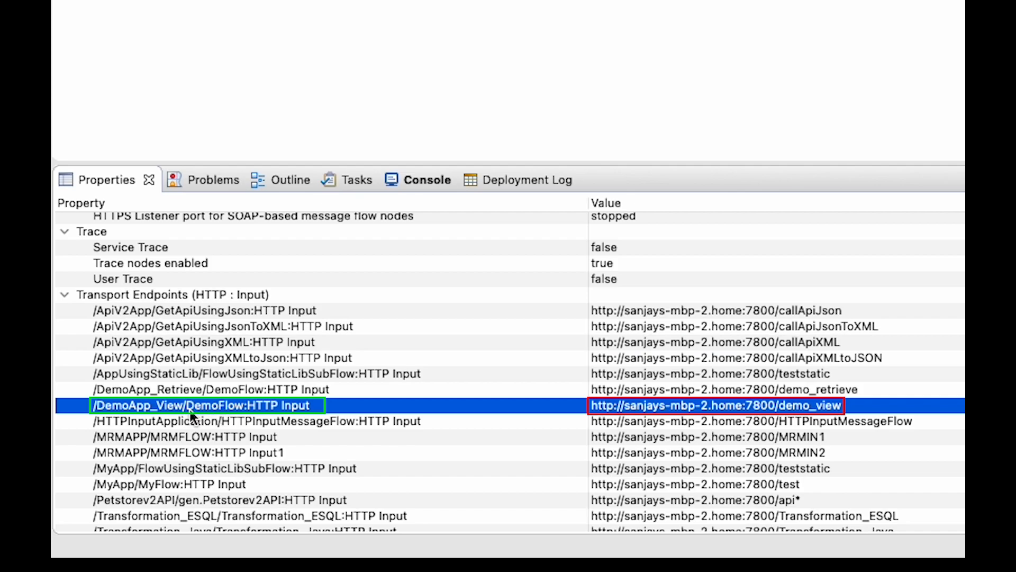
mouse_move(137, 421)
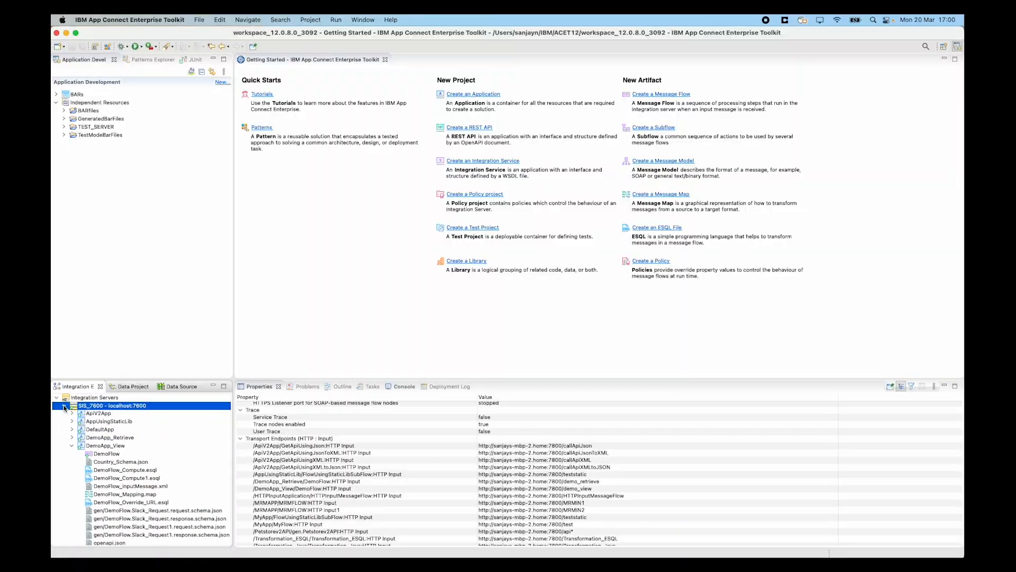
View the deployed DemoFlow message flow of DemoApp_View under SIS_7600.
left_click(64, 405)
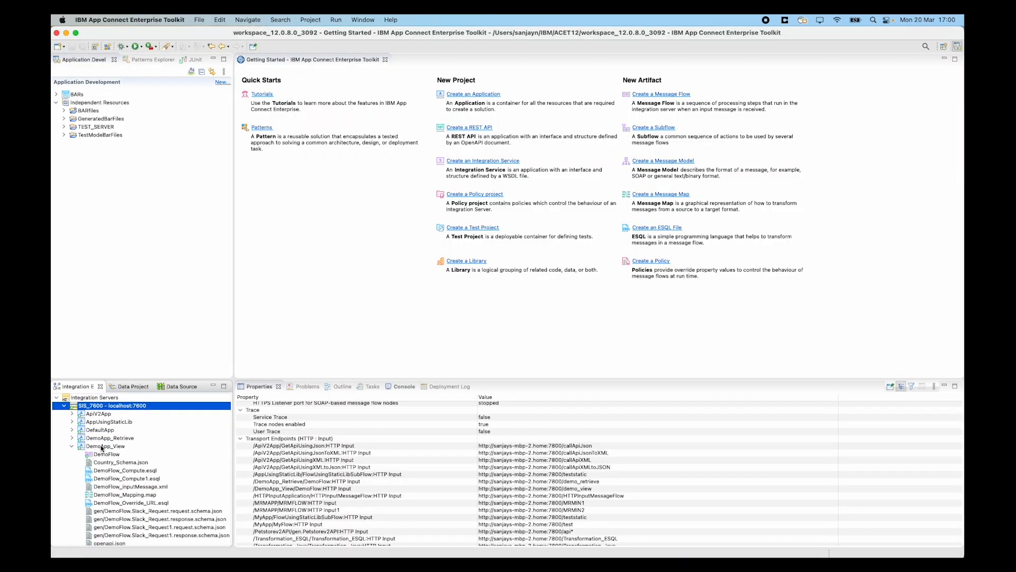
mouse_move(107, 452)
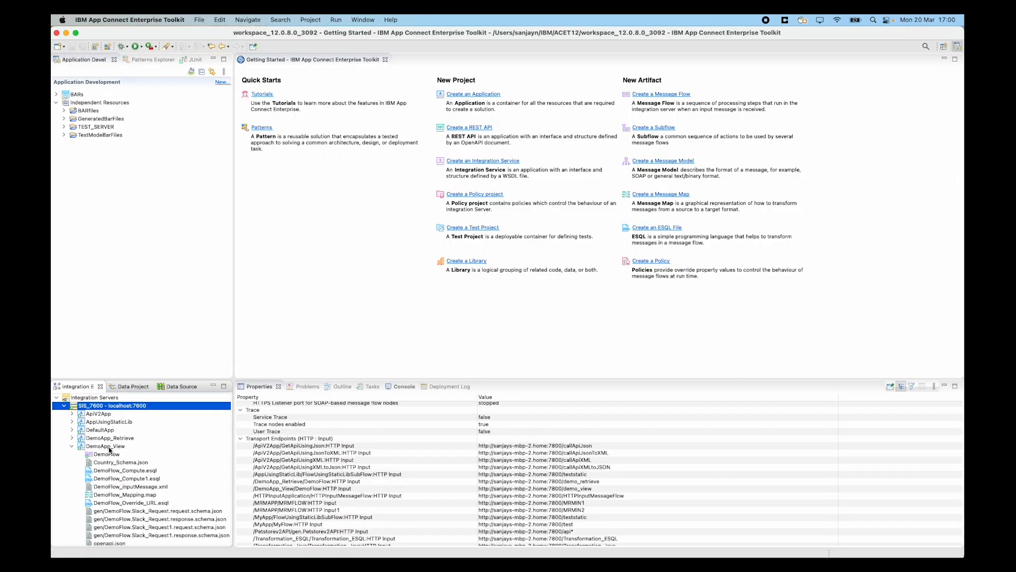
left_click(106, 454)
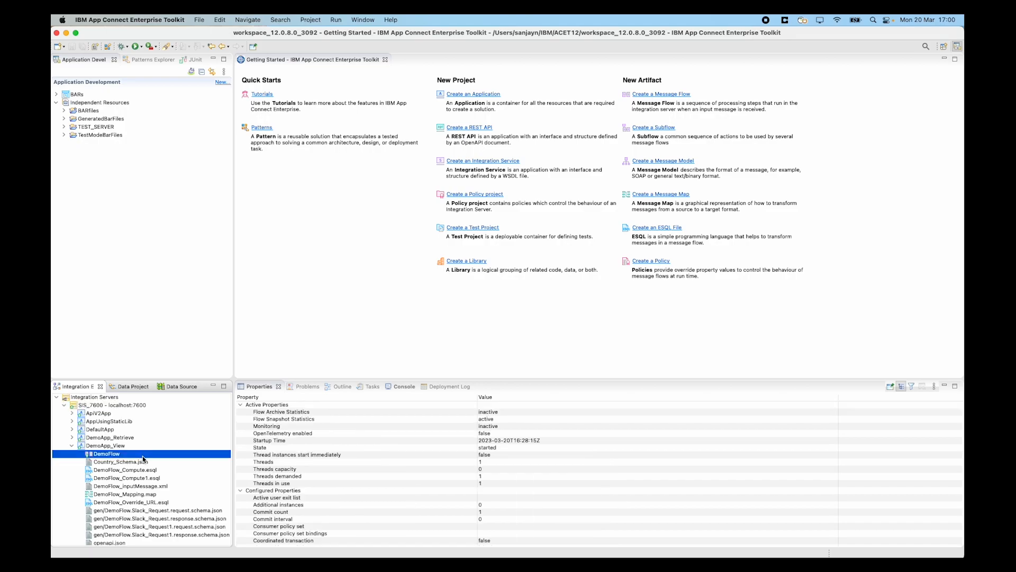
right_click(107, 454)
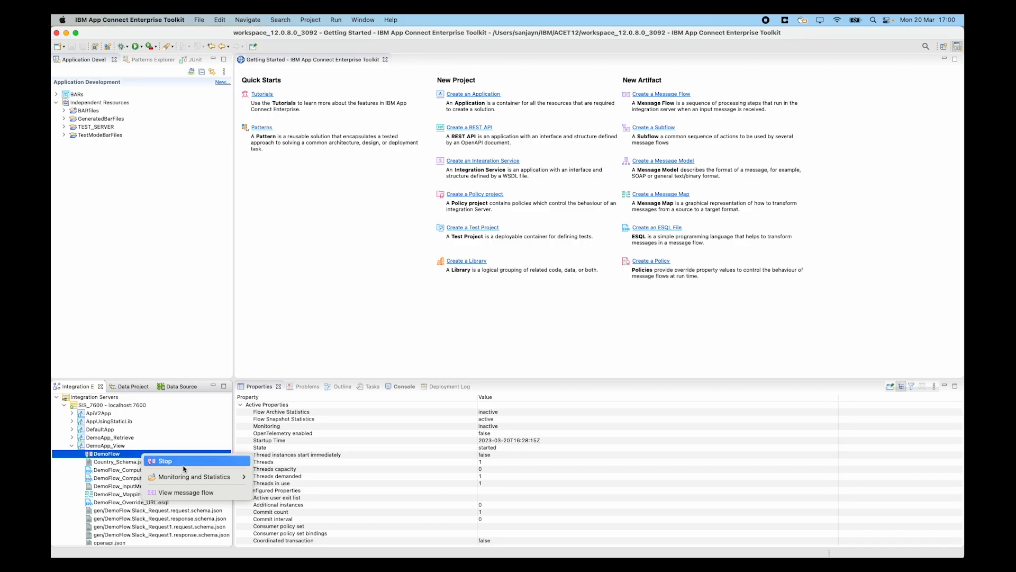
mouse_move(203, 493)
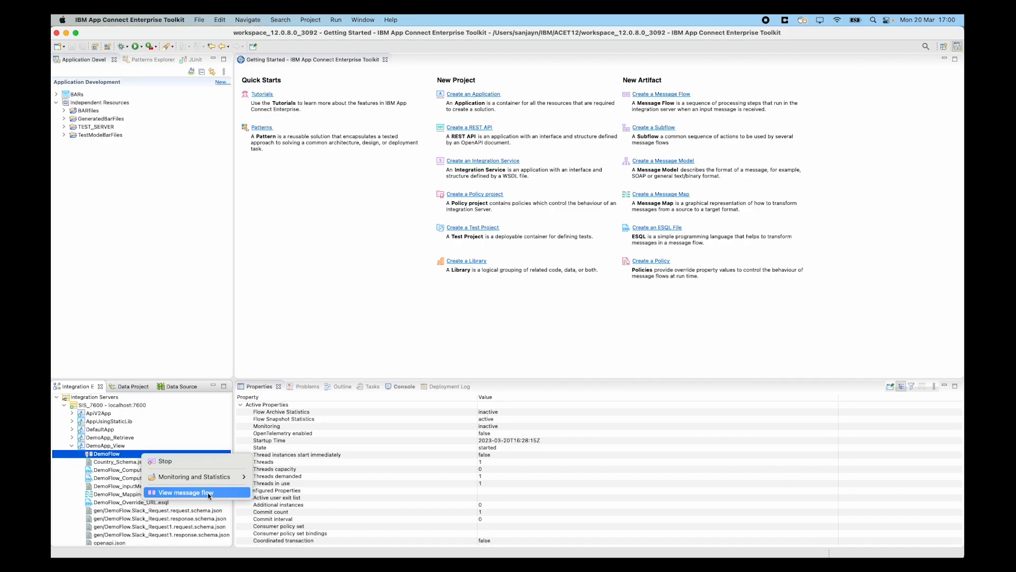
mouse_move(182, 492)
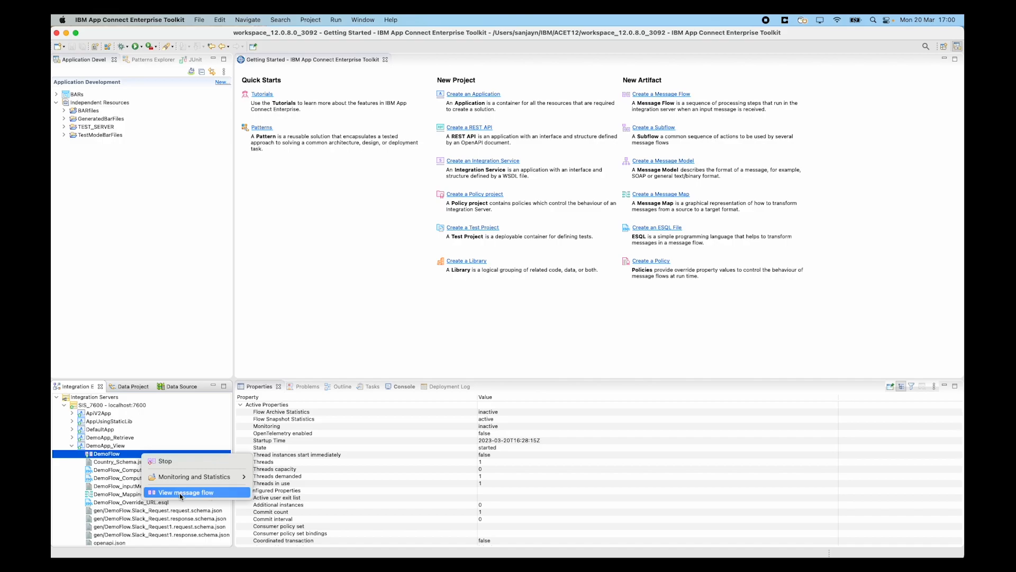
mouse_move(203, 494)
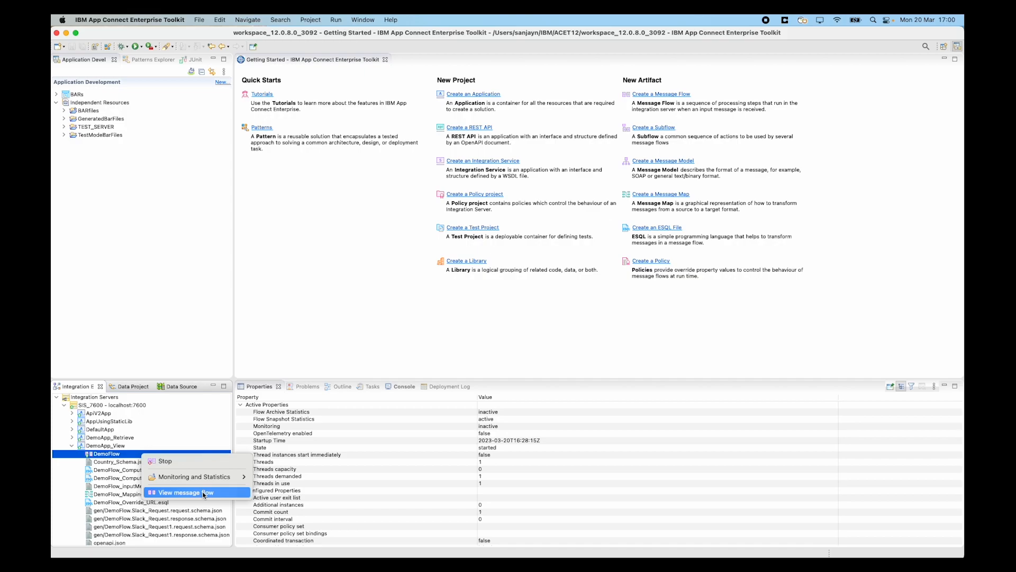
left_click(183, 492)
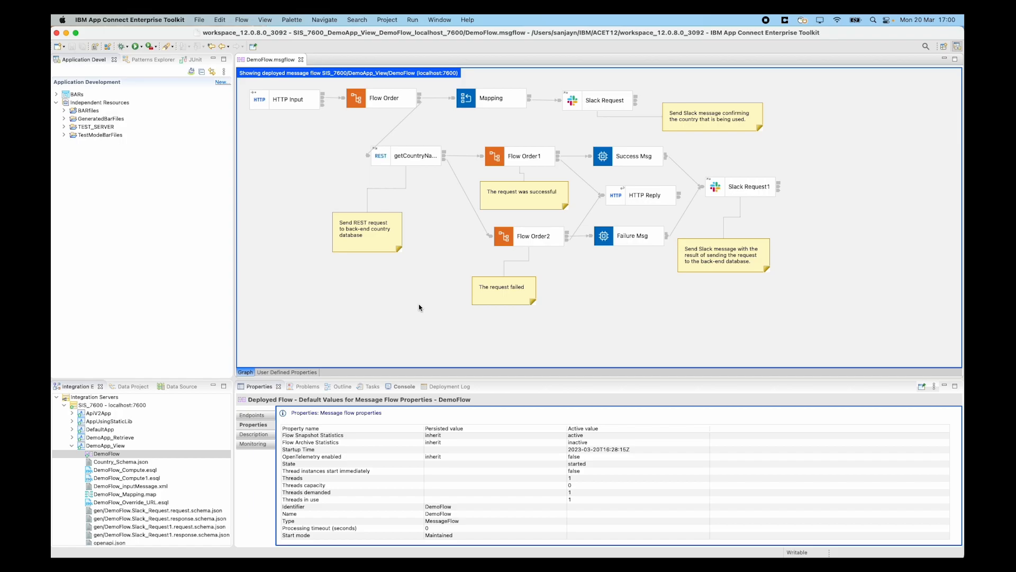
mouse_move(298, 464)
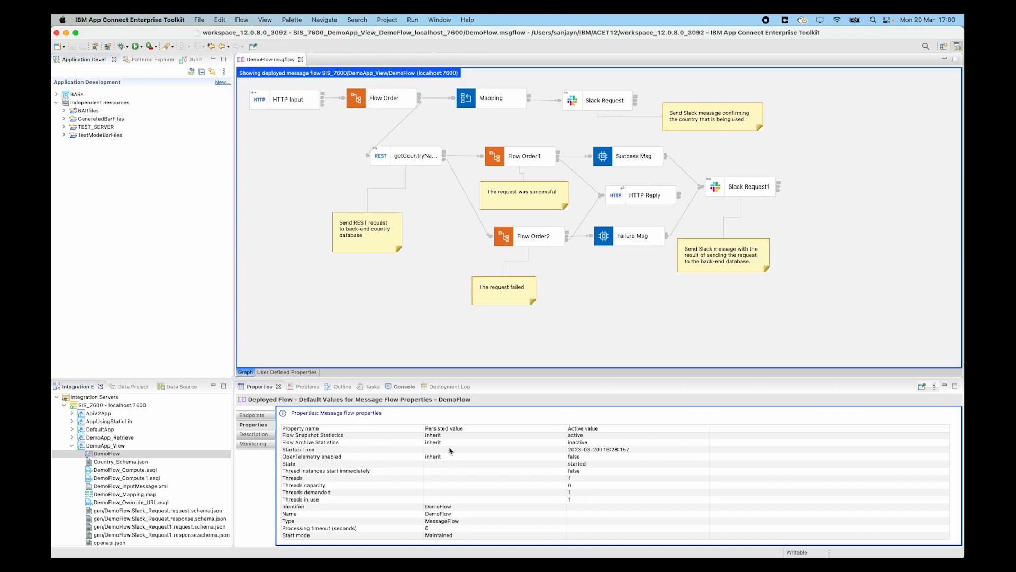
mouse_move(538, 469)
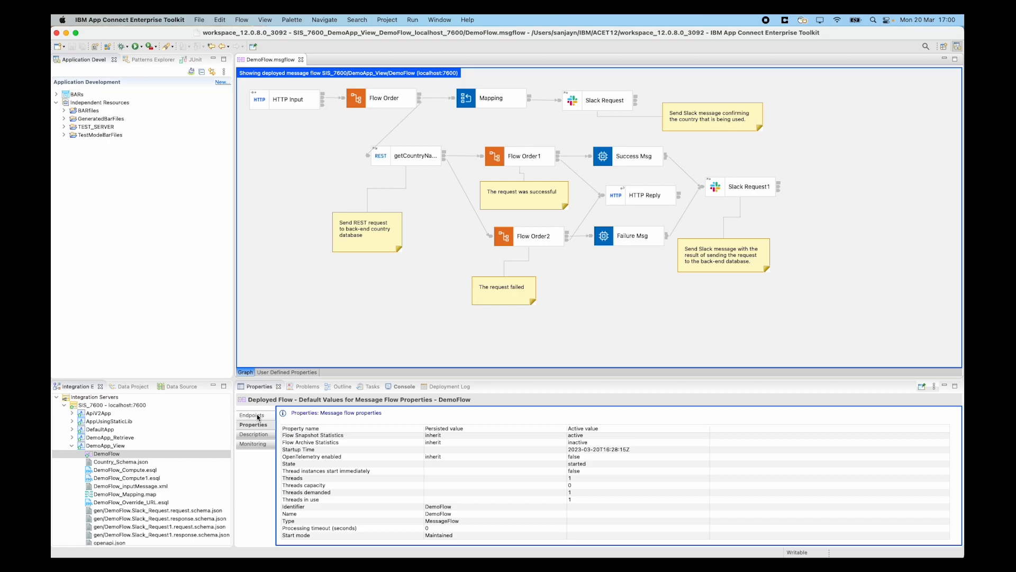
Show the deployed DemoFlow's Endpoints details with its demo_view HTTP input.
left_click(252, 415)
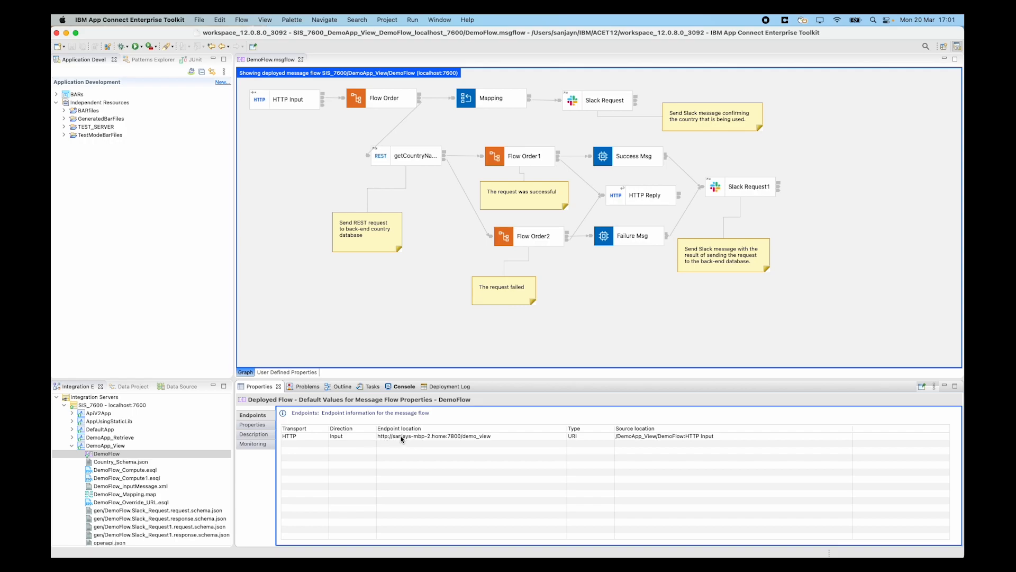
mouse_move(404, 164)
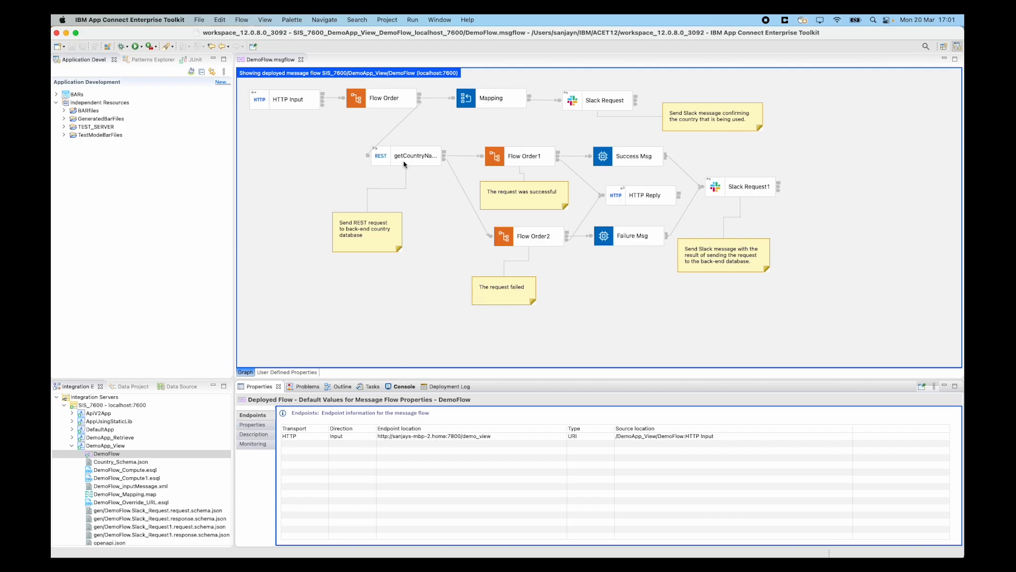
mouse_move(410, 158)
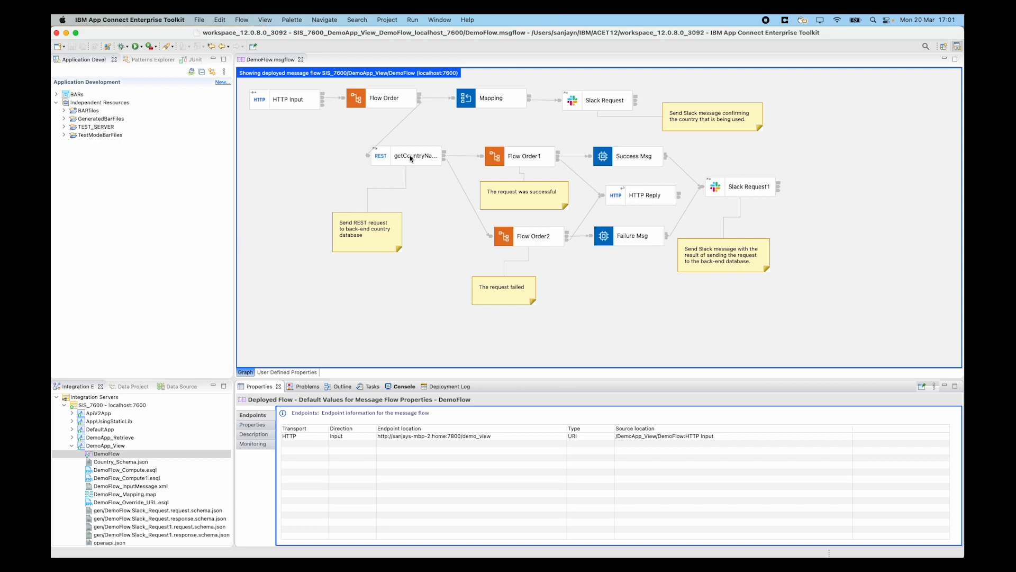
Inspect the deployed getCountryName node, whose base URL override ends in countryapi/v0.
left_click(252, 423)
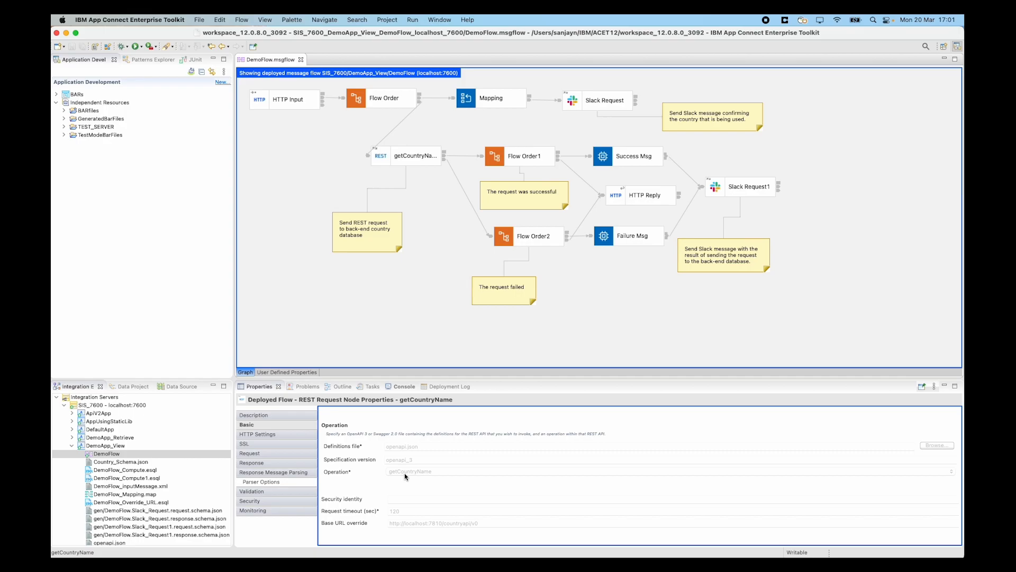
mouse_move(442, 501)
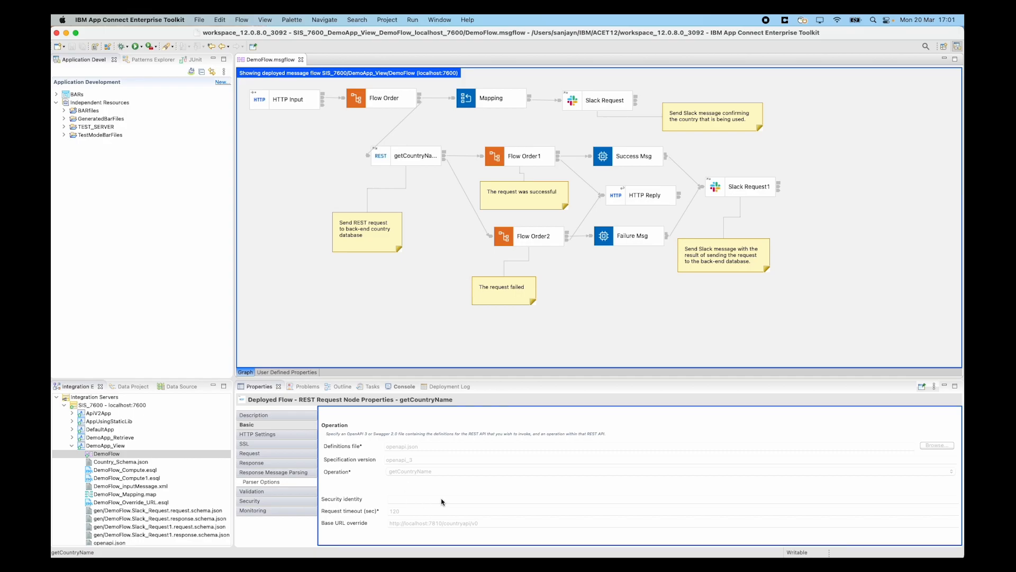
mouse_move(388, 546)
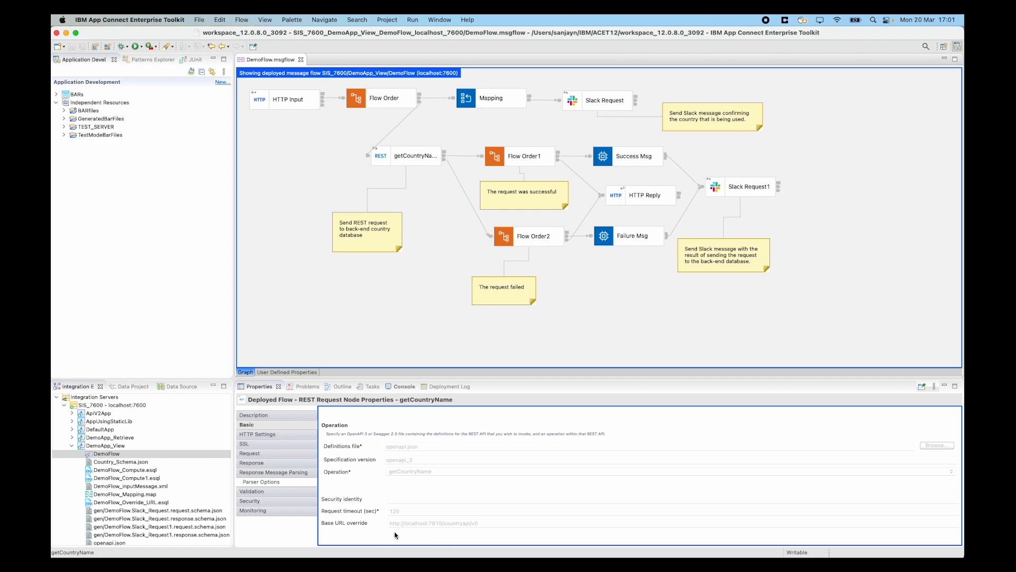
mouse_move(445, 536)
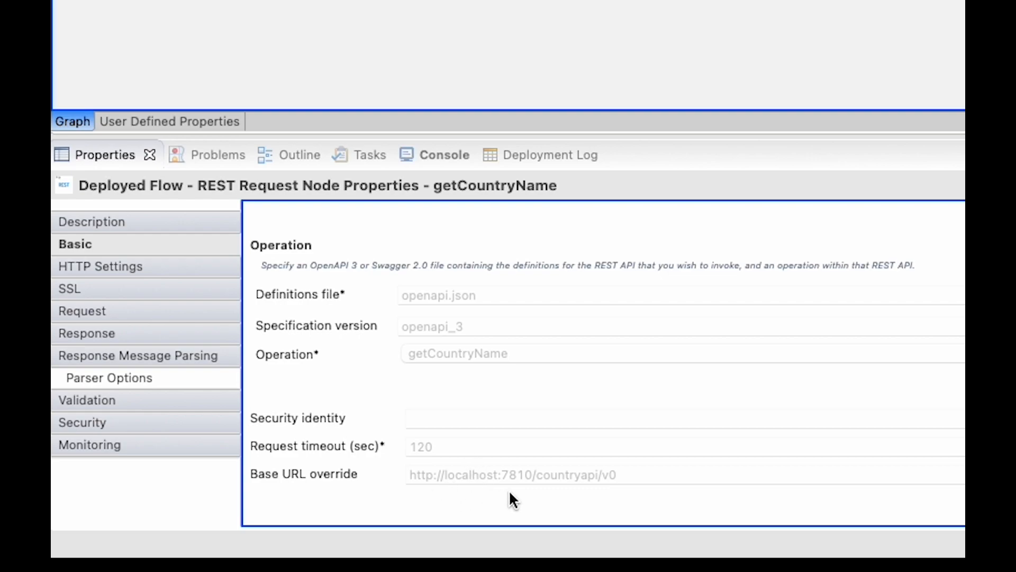
mouse_move(518, 491)
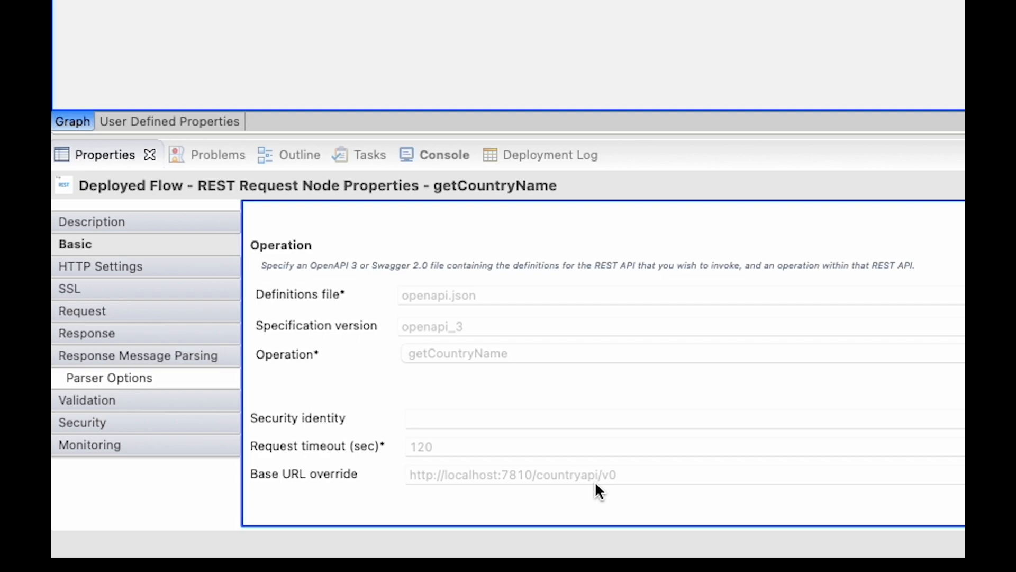
mouse_move(625, 488)
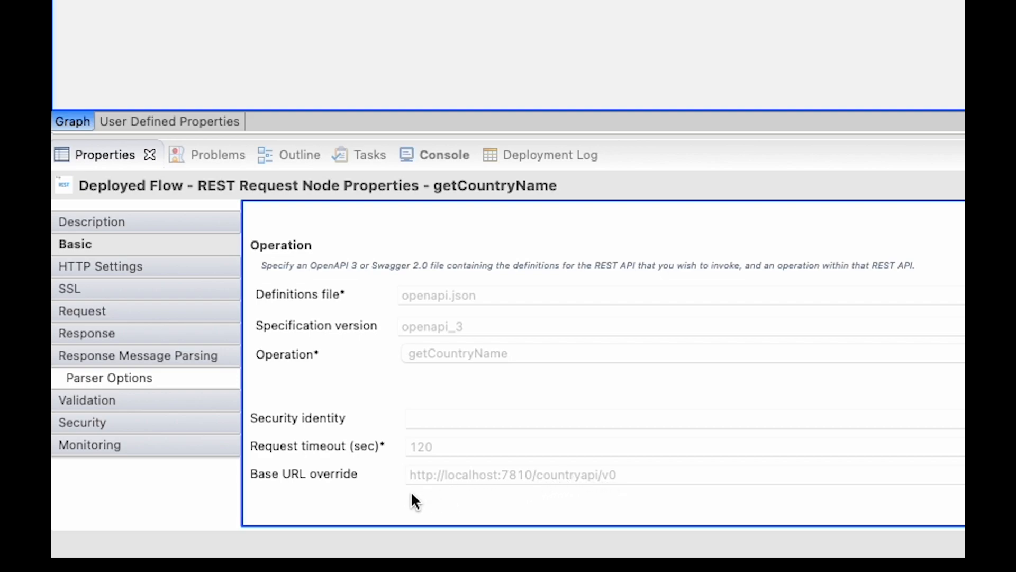
mouse_move(384, 498)
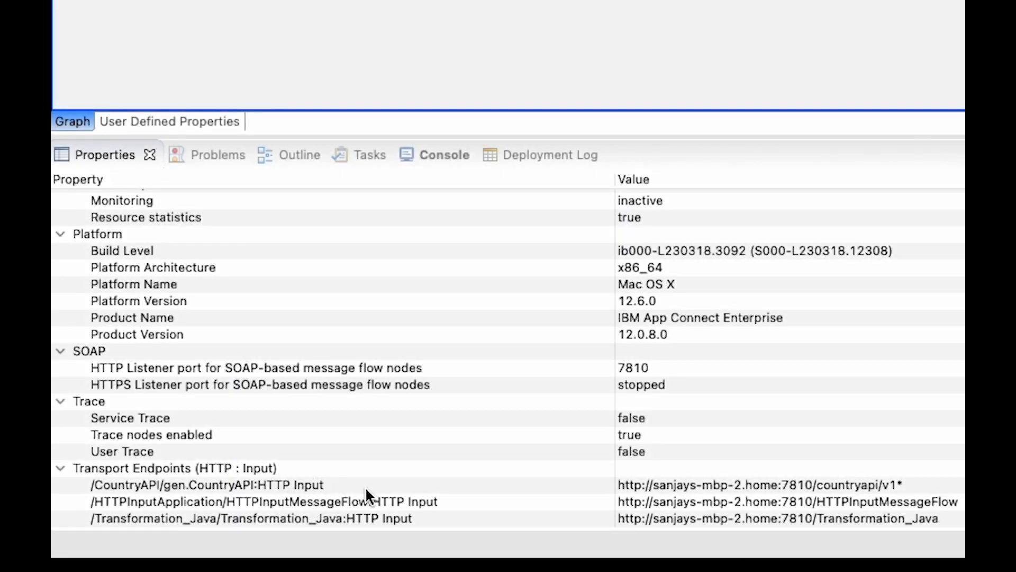
Select the CountryAPI transport endpoint, listed at countryapi/v1 in the server properties.
left_click(205, 484)
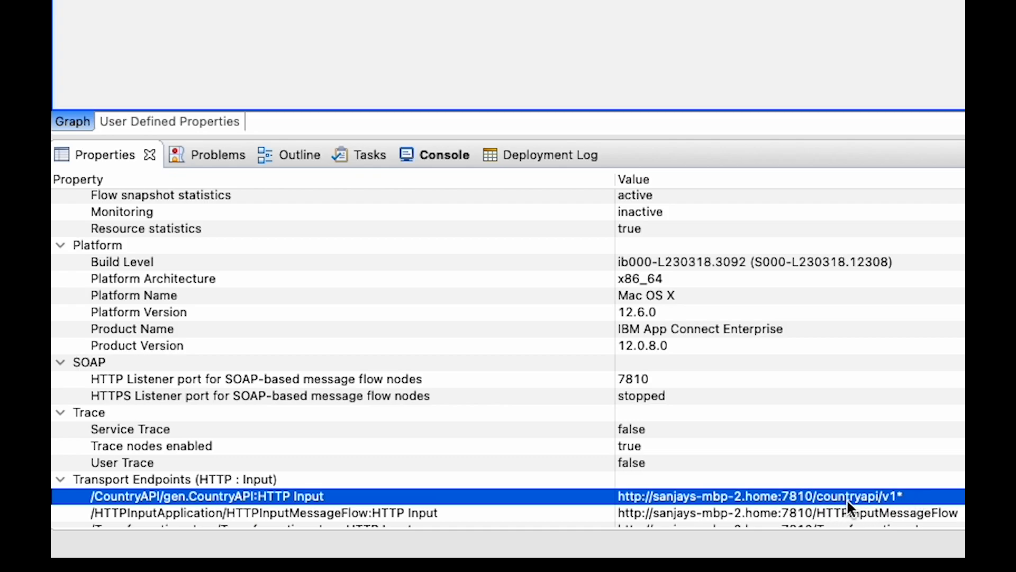
mouse_move(897, 506)
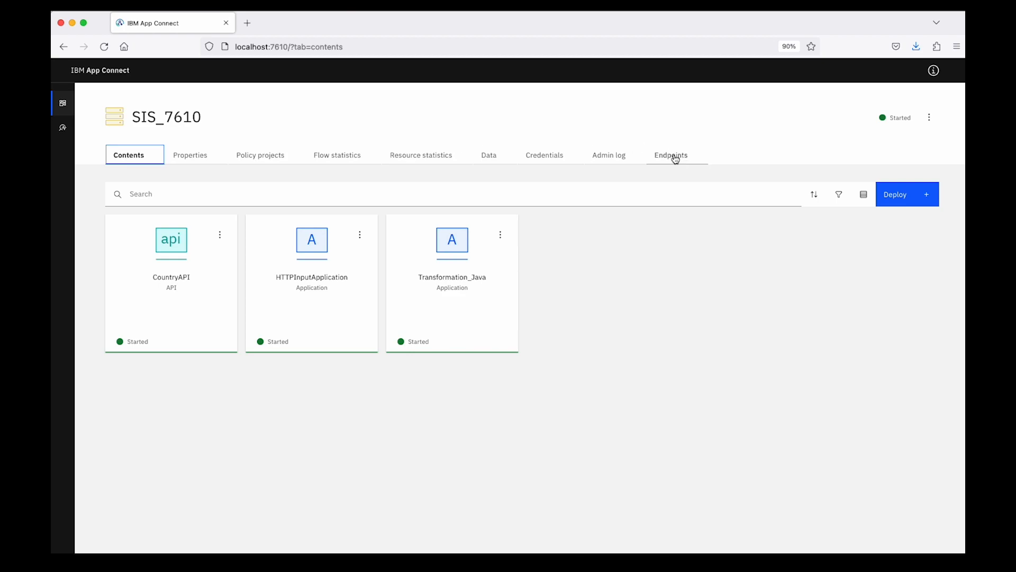
Show the SIS_7610 server's Endpoints list with CountryAPI at countryapi/v1.
left_click(670, 154)
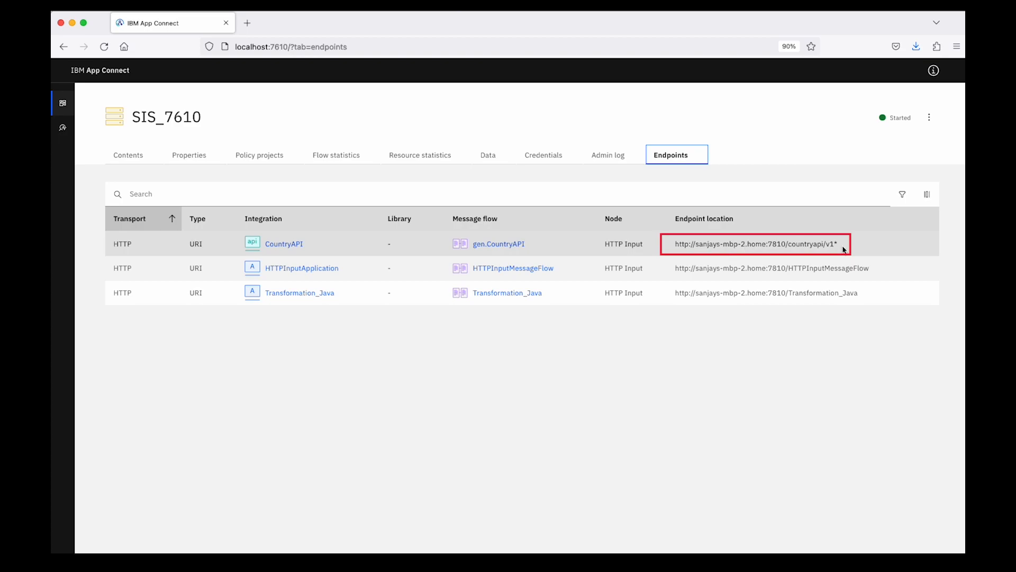
mouse_move(803, 255)
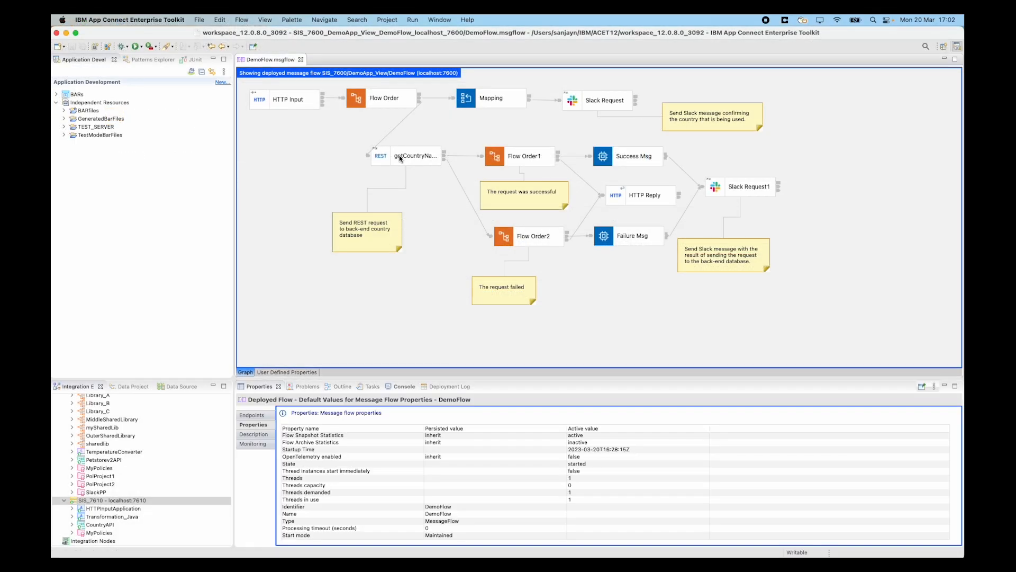
Expand the BARs list and open DemoApp_View.bar.
left_click(415, 154)
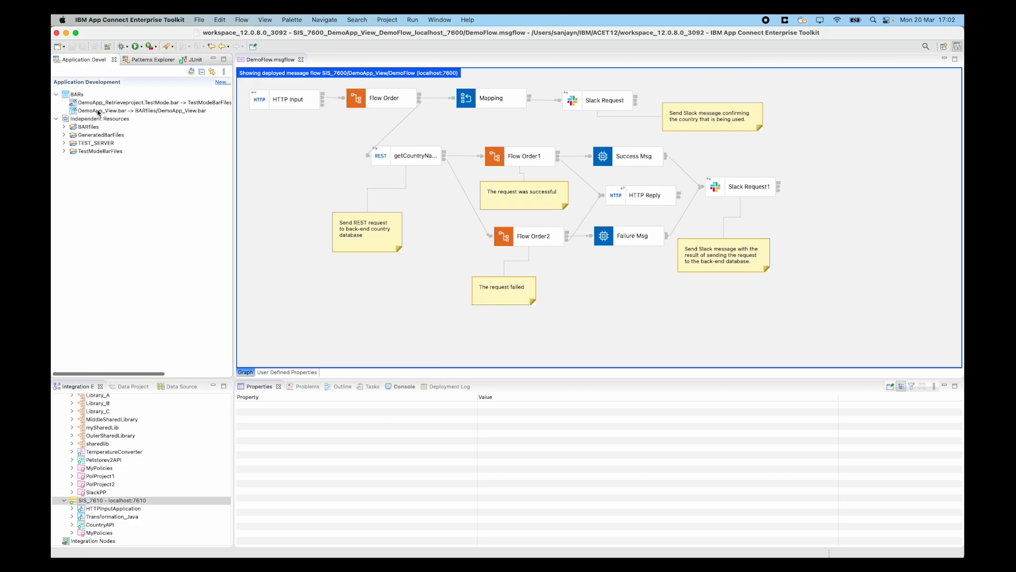
left_click(130, 110)
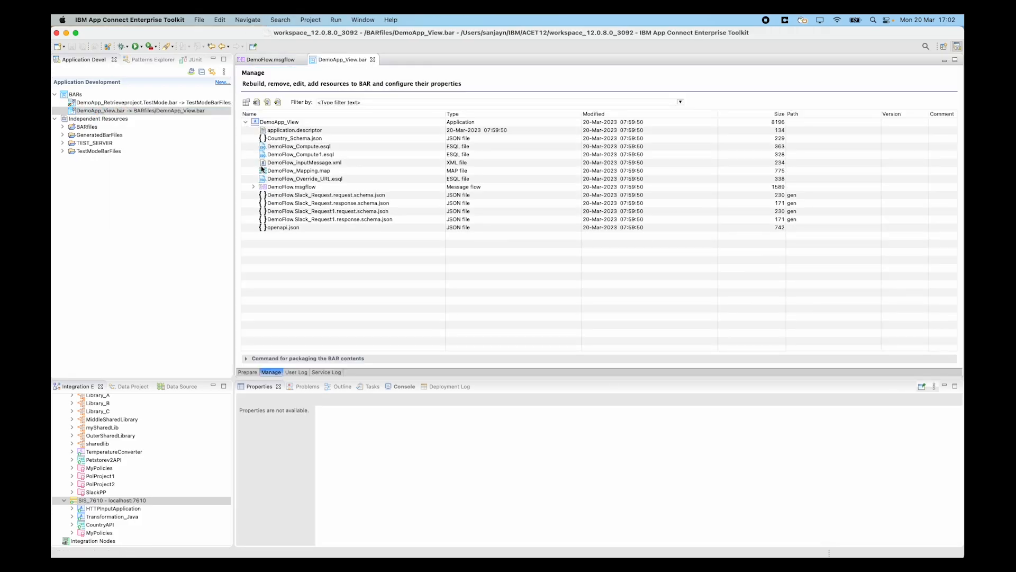
Set getCountryName's Base URL override in the BAR to end in countryapi/v1 instead of v0.
left_click(253, 186)
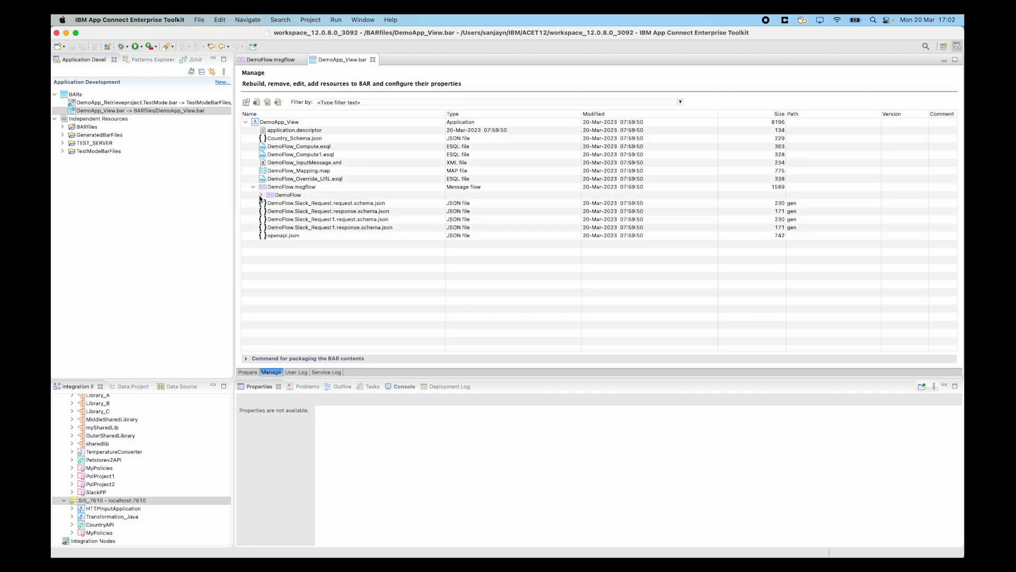
left_click(261, 195)
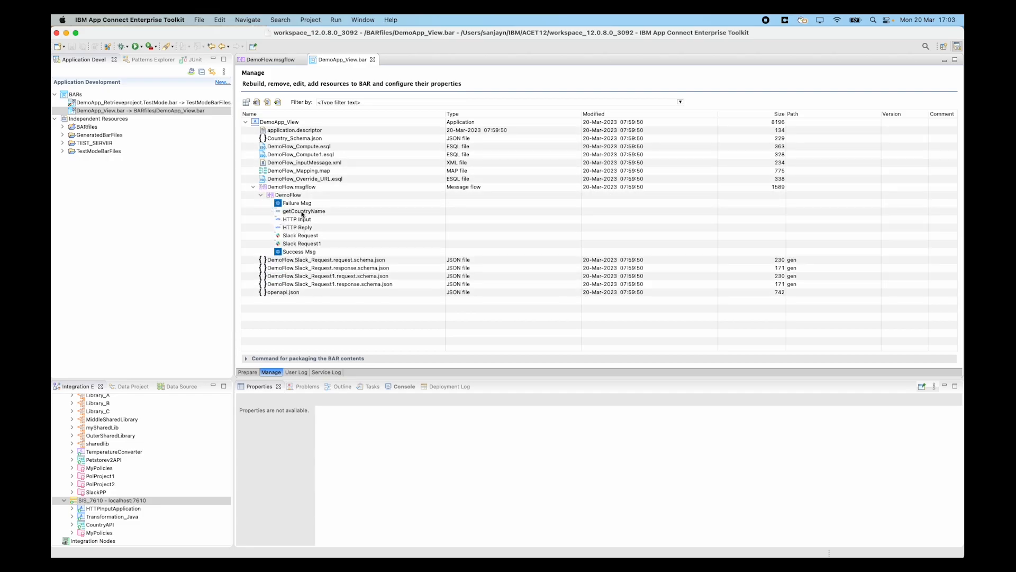
left_click(303, 211)
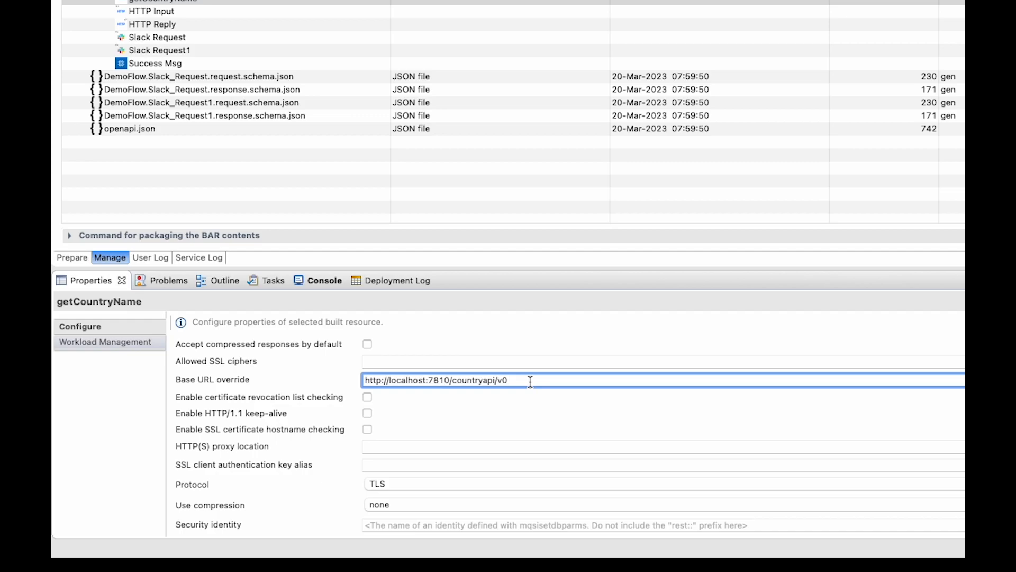
key("Backspace")
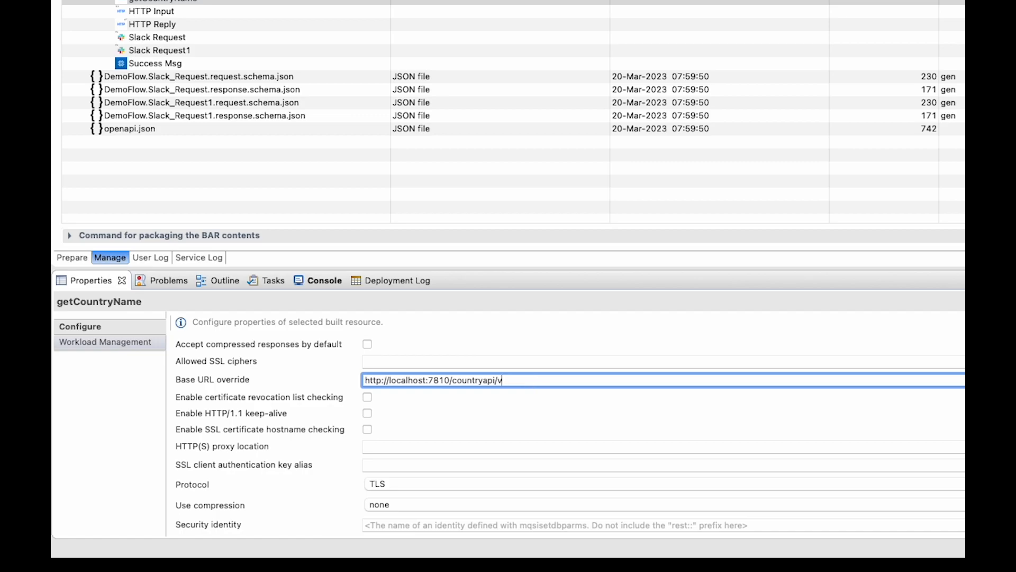
type("1")
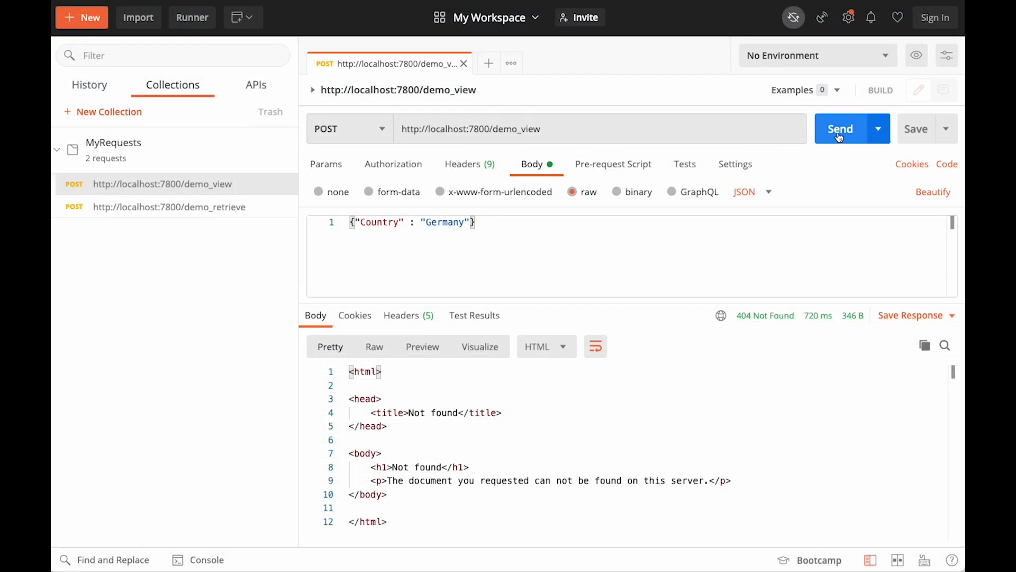
Resend the demo_view POST for Germany, still returning 404 Not Found.
left_click(840, 128)
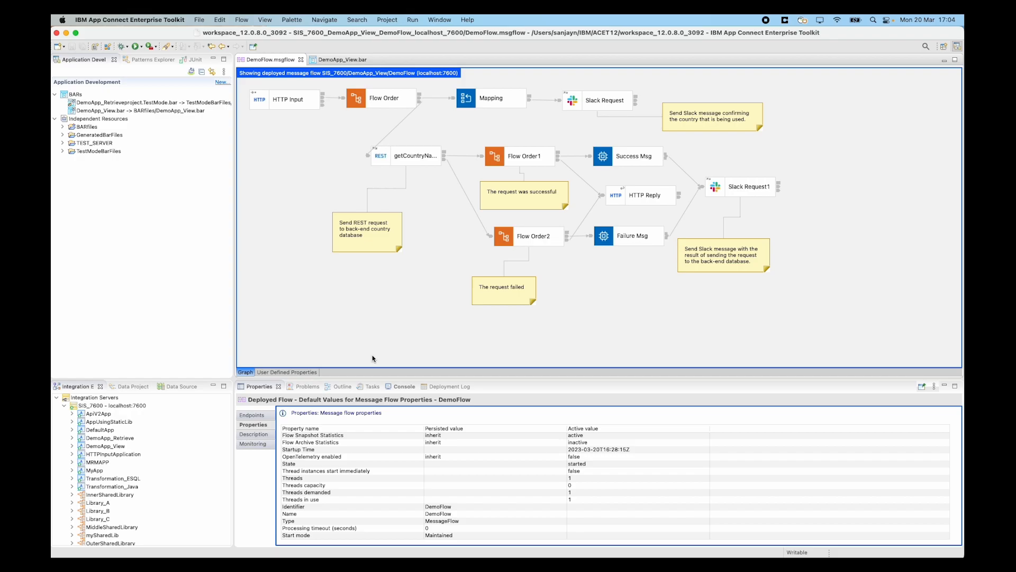
mouse_move(117, 412)
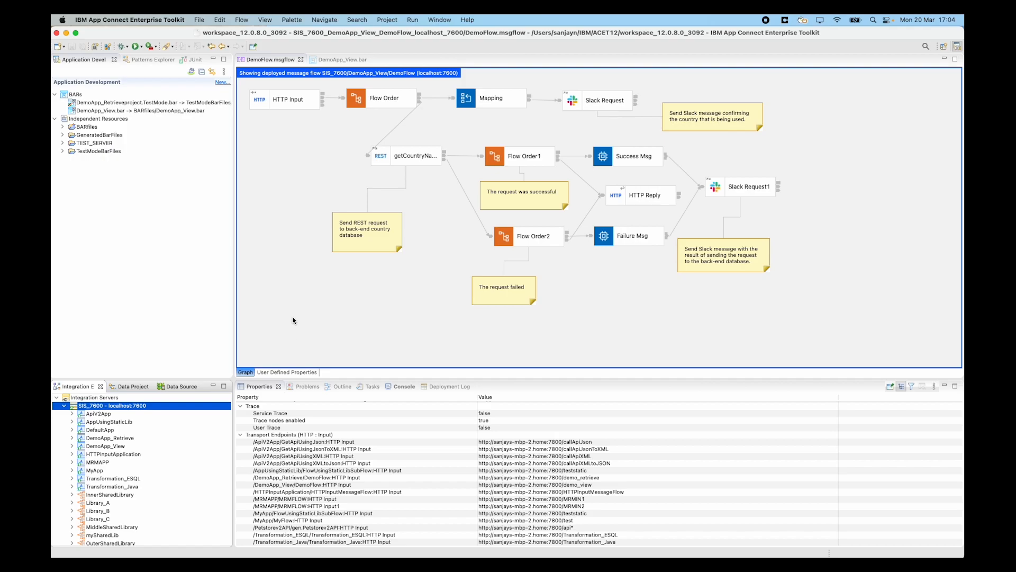
left_click(253, 425)
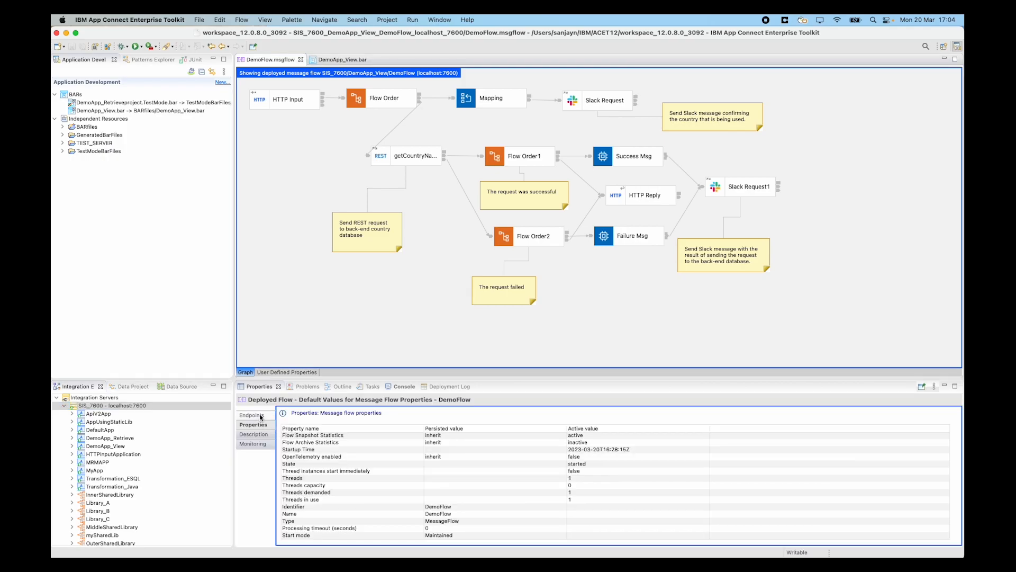